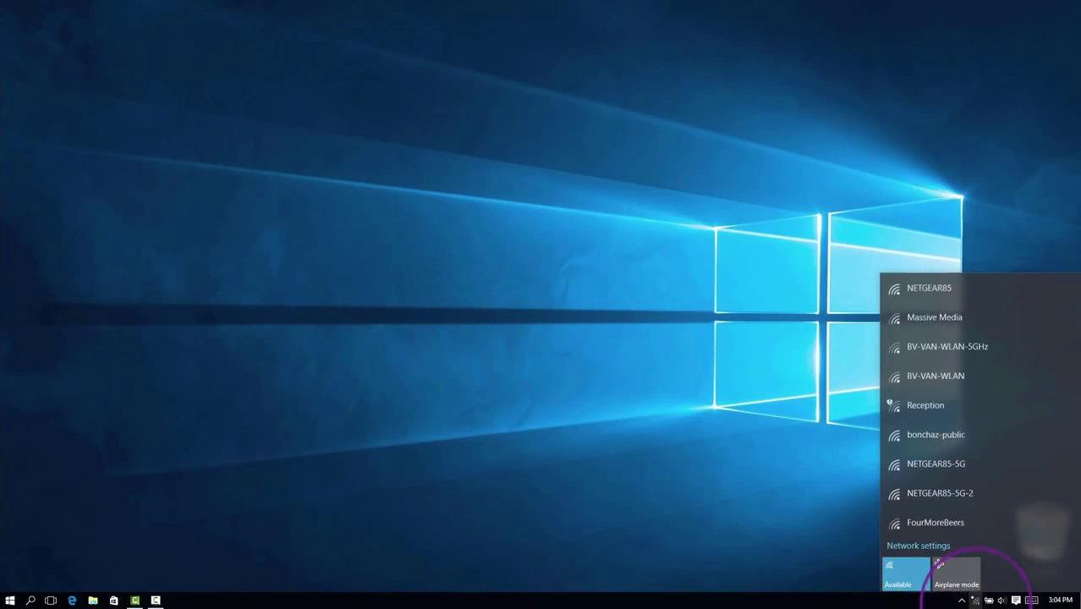
- Join the NETGEAR85-5G Wi-Fi network with its security key and answer the discoverability prompt
click(937, 463)
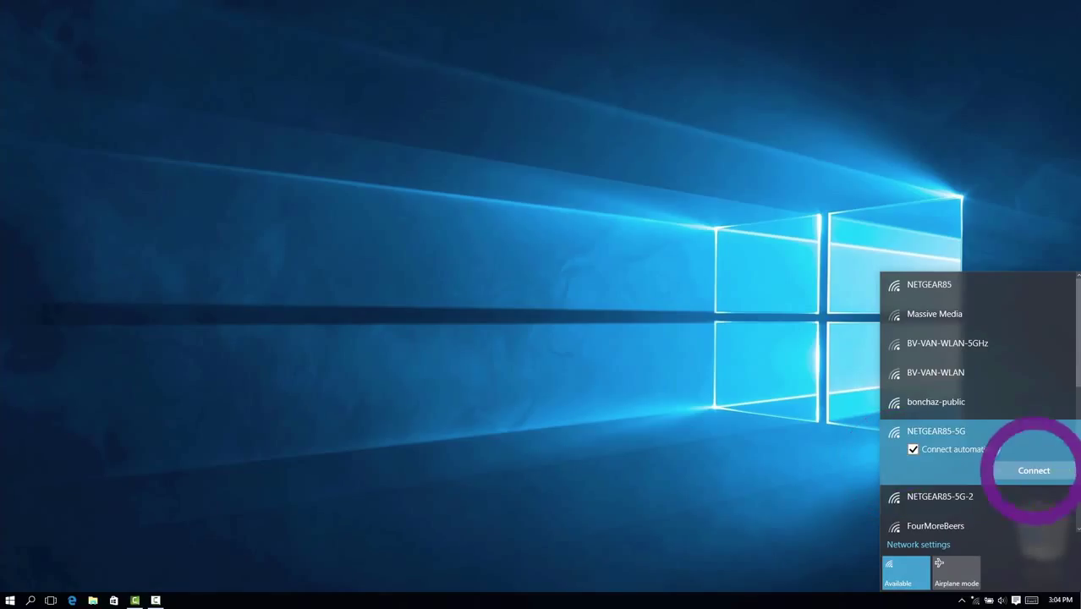
click(1033, 470)
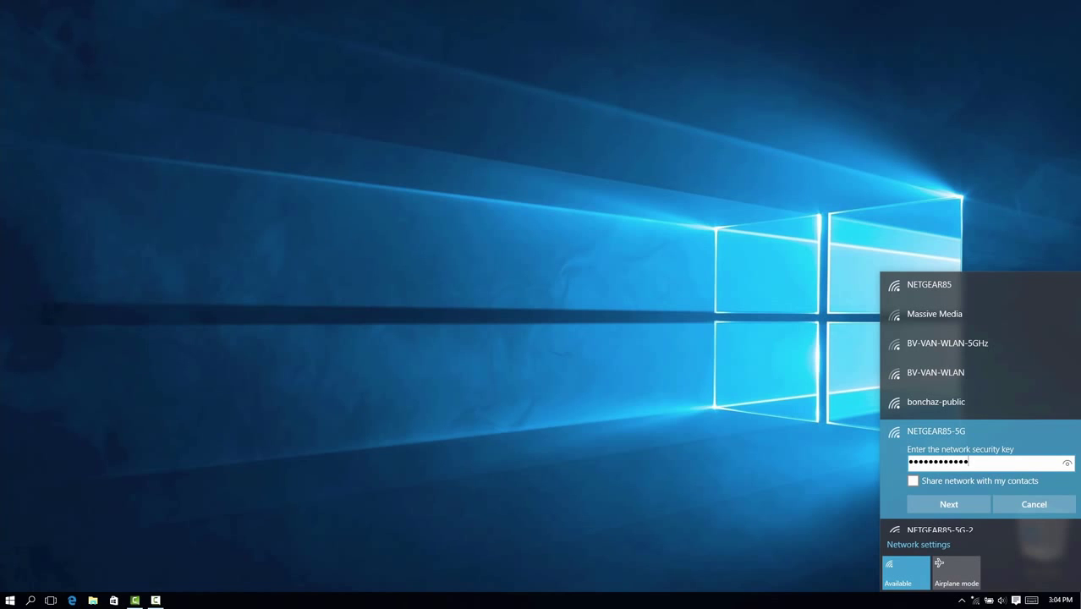
click(947, 504)
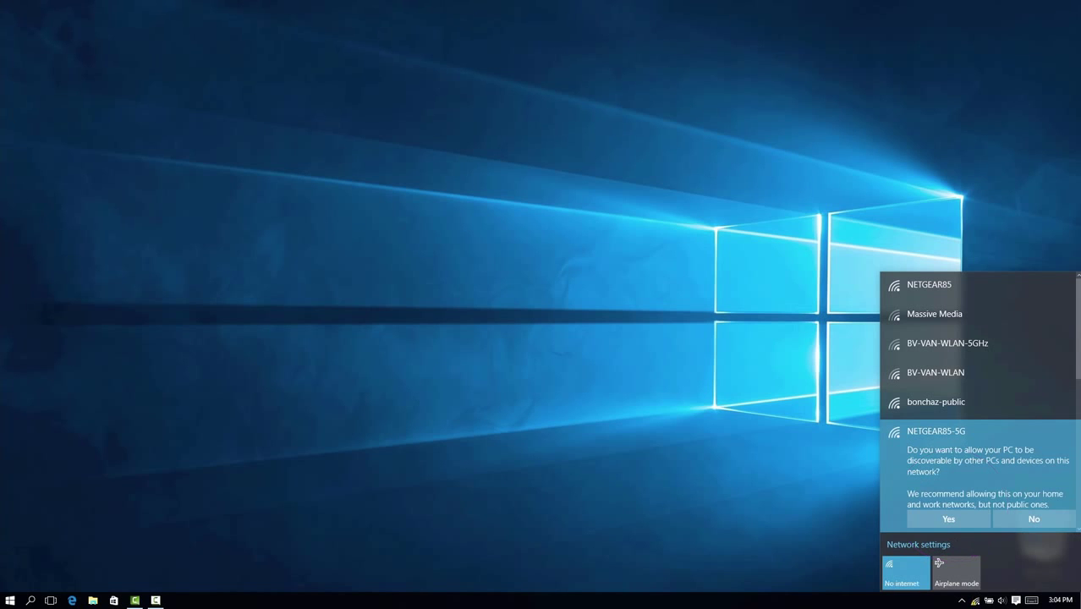
click(946, 518)
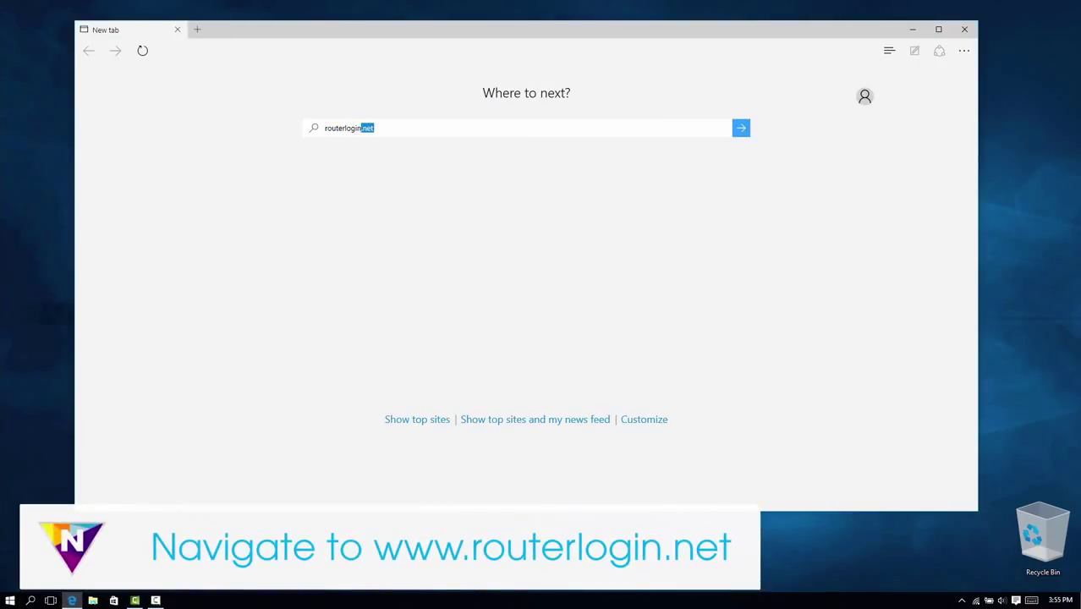
- Load routerlogin.net in Edge to start the NETGEAR genie router setup
click(741, 128)
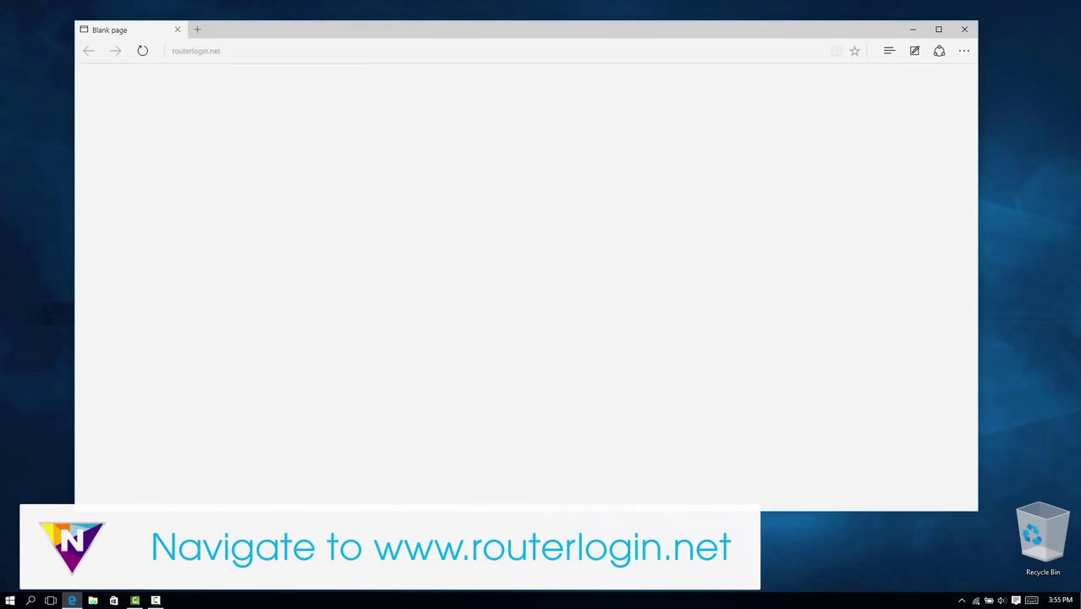
key(Enter)
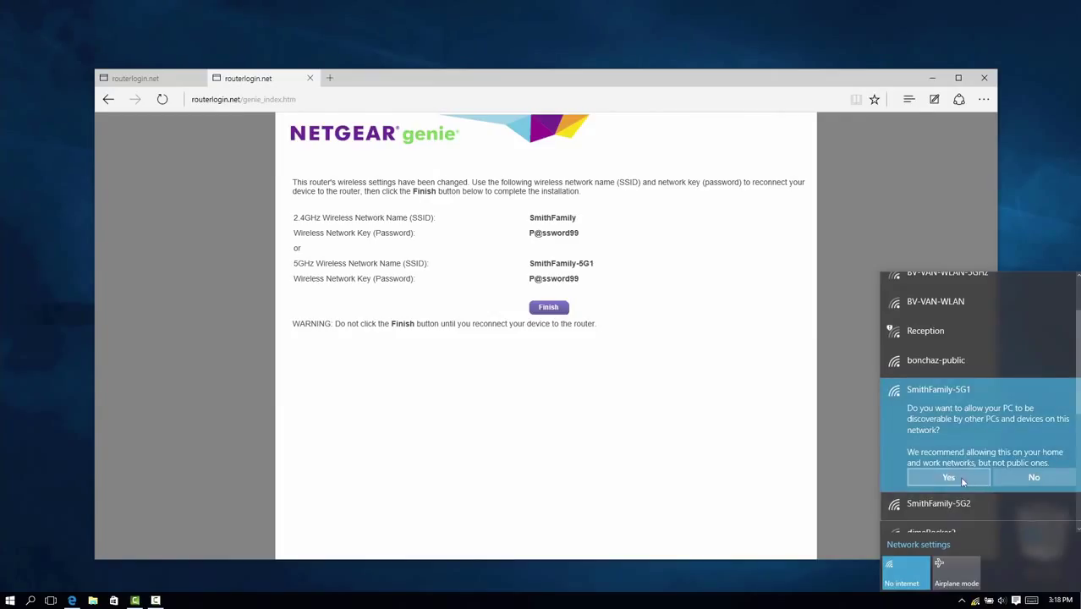
- Allow discoverability on SmithFamily-5G1 and continue past the success summary and router apps pages
click(548, 307)
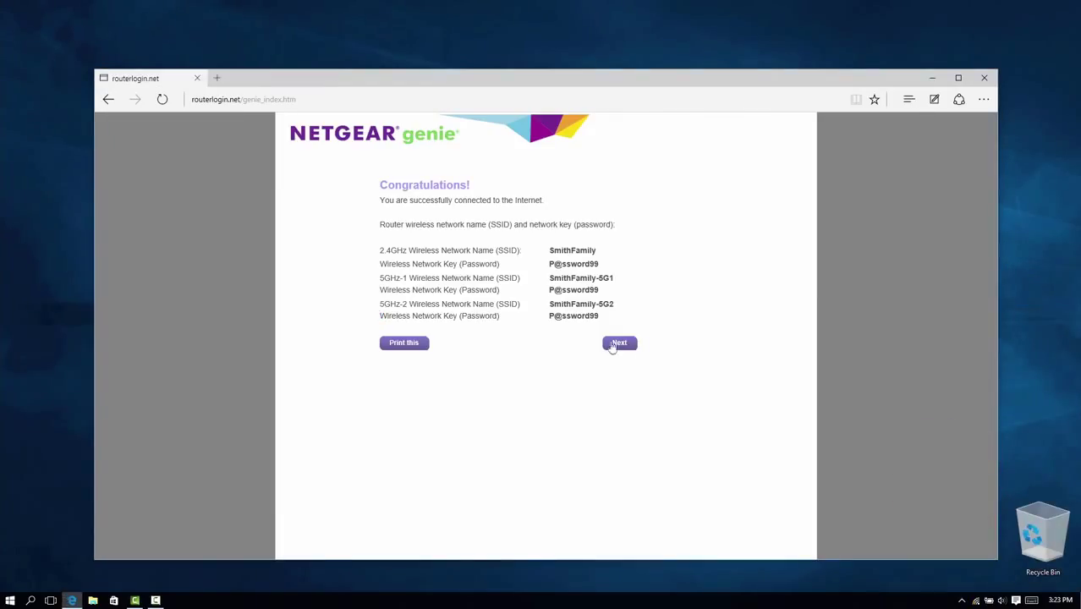
click(619, 342)
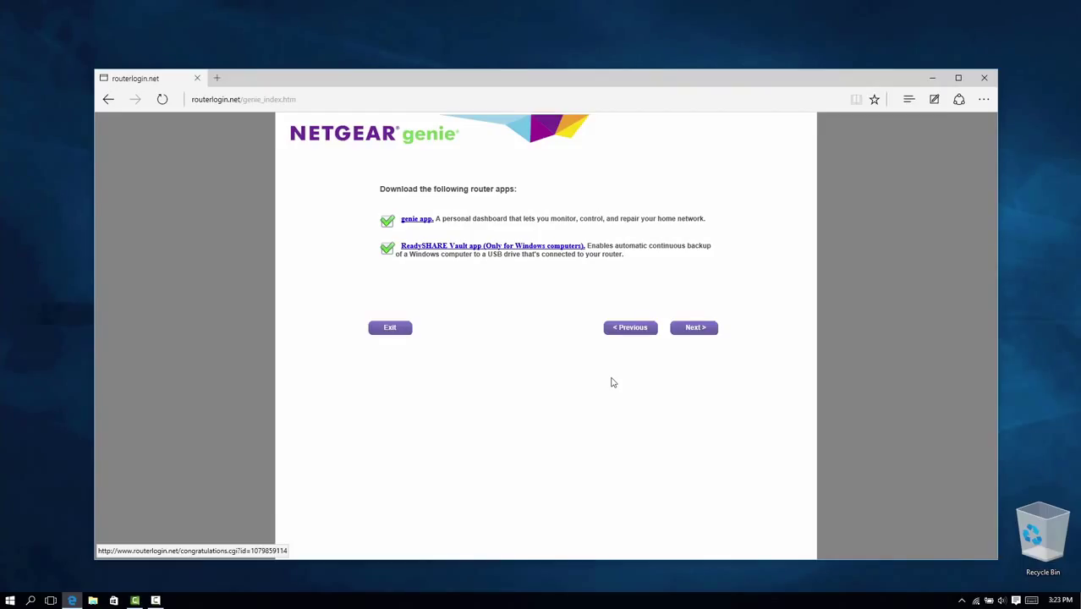
mouse_move(667, 357)
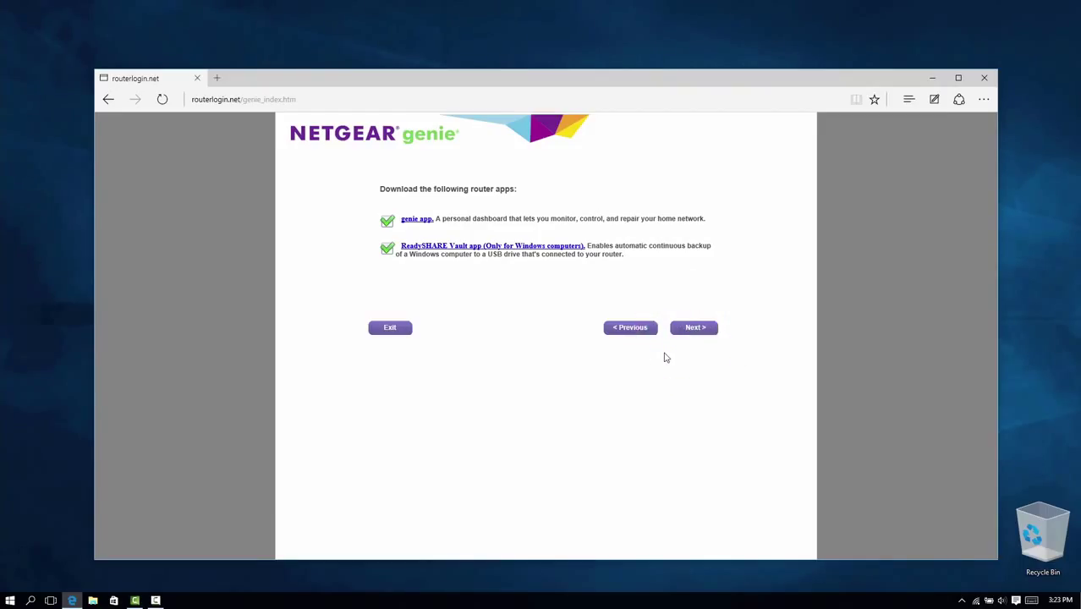
click(693, 328)
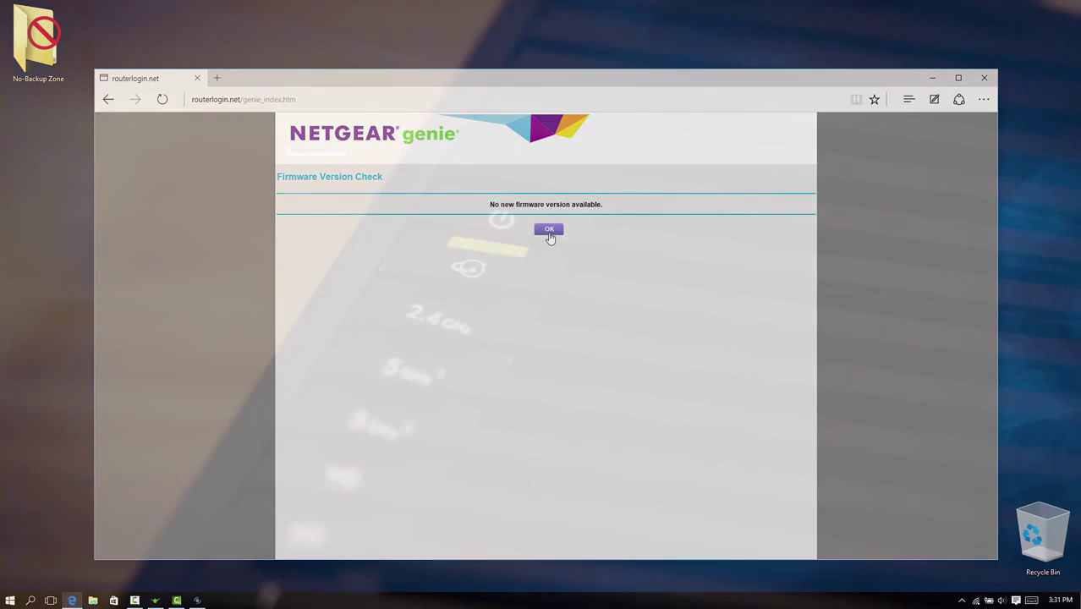
- Acknowledge the Firmware Version Check reporting no new firmware available
click(548, 230)
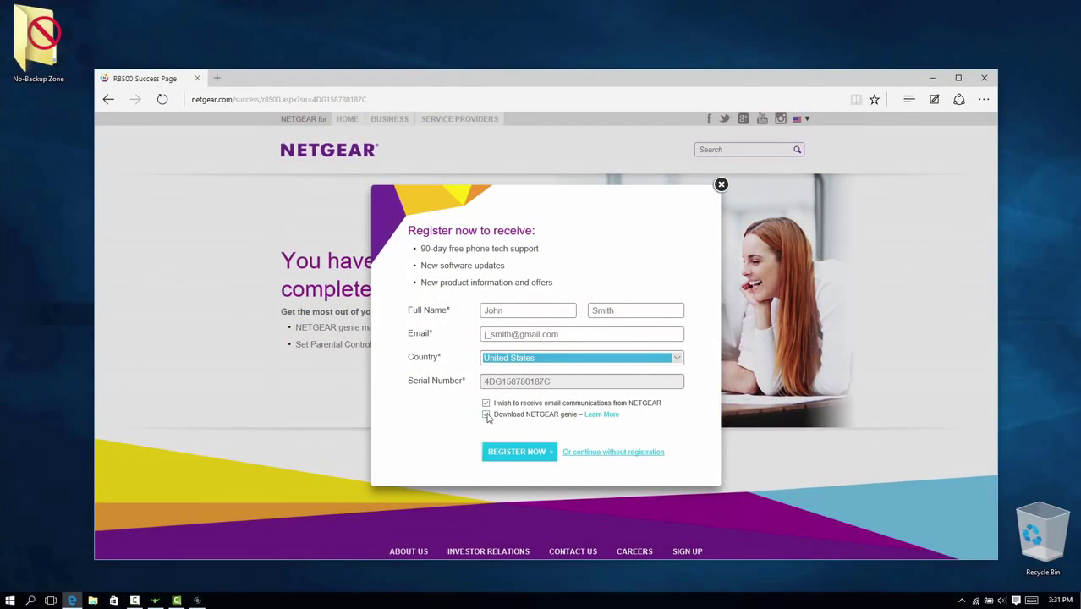
- Tick 'Download NETGEAR genie' and submit the router registration with REGISTER NOW
click(487, 414)
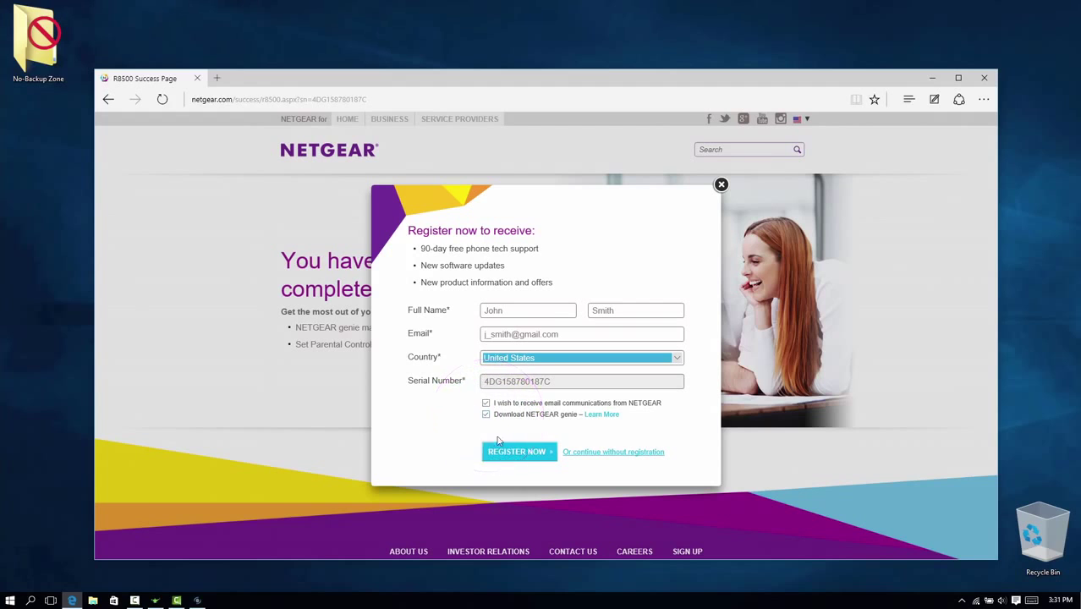
click(516, 450)
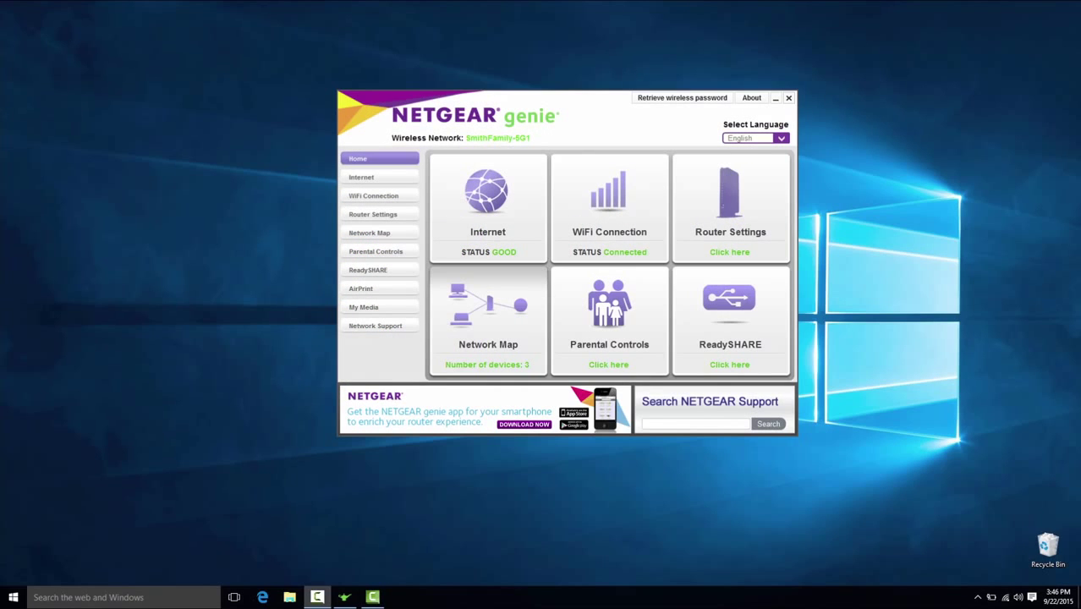
- View Router Settings' guest access, then bring up the Parental Controls introduction
click(373, 213)
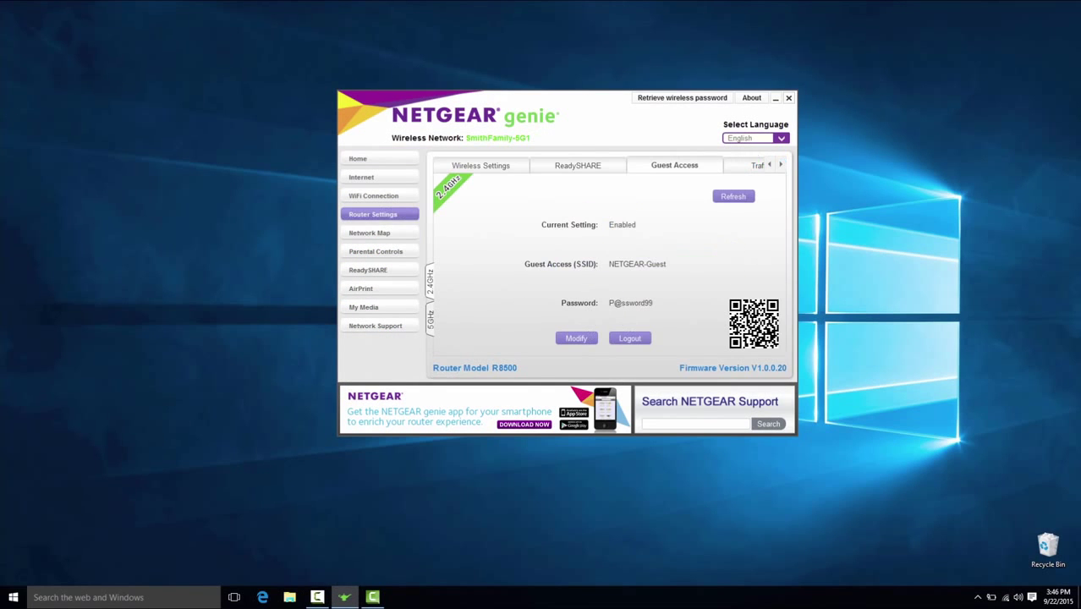
click(376, 250)
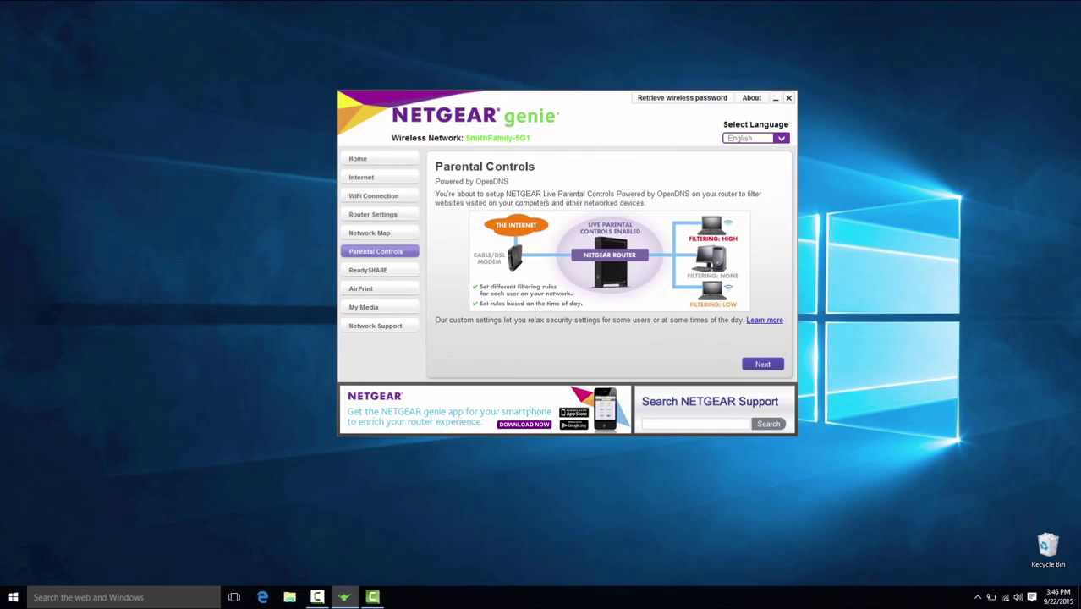